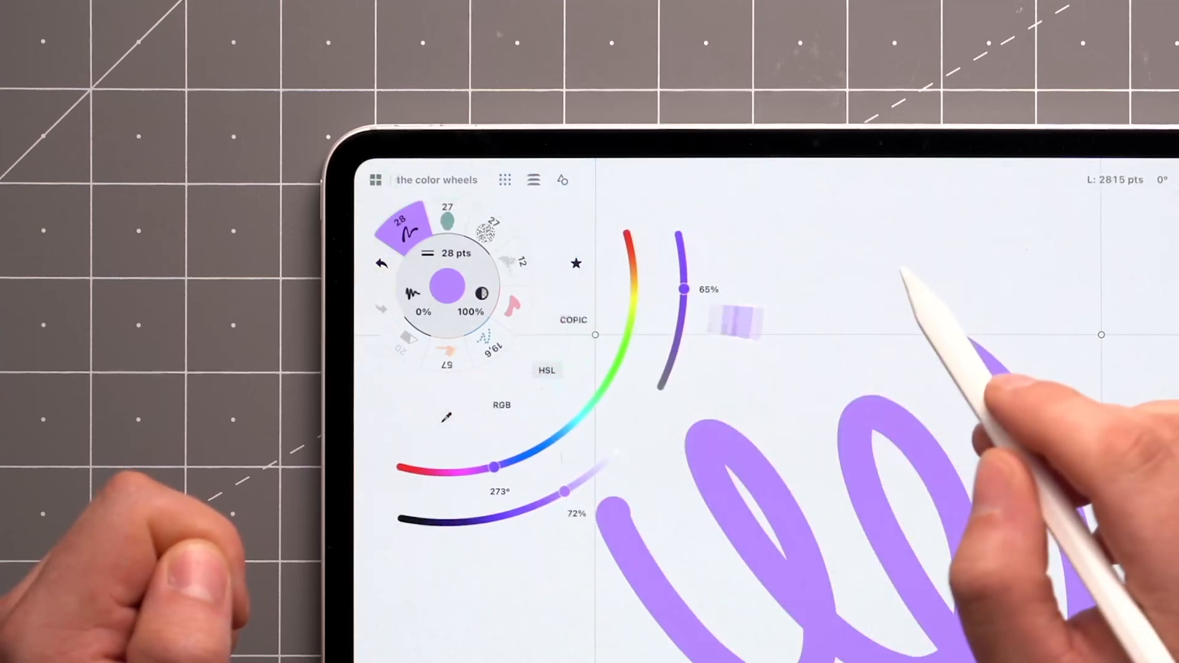
- Switch the colour sliders from HSL to RGB, reading 189, 138, 230 for the purple
left_click(501, 404)
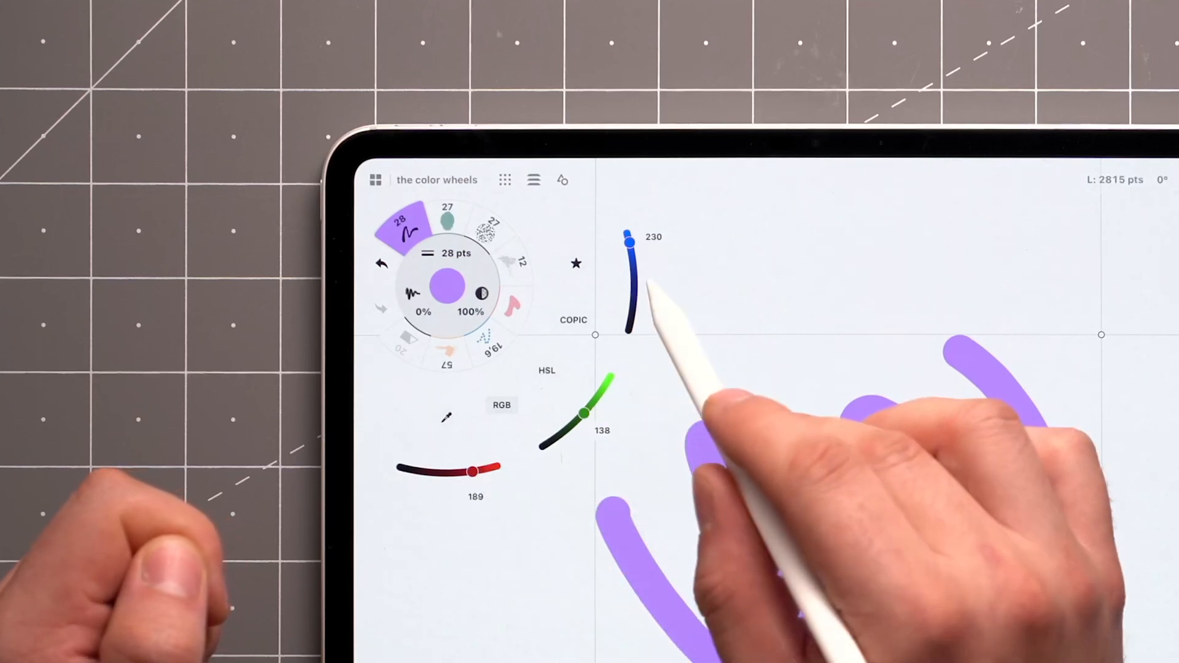
- Bring up the Colors settings showing hex DCC4F2, RGB 220, 196, 242 and My Palettes
left_click(546, 369)
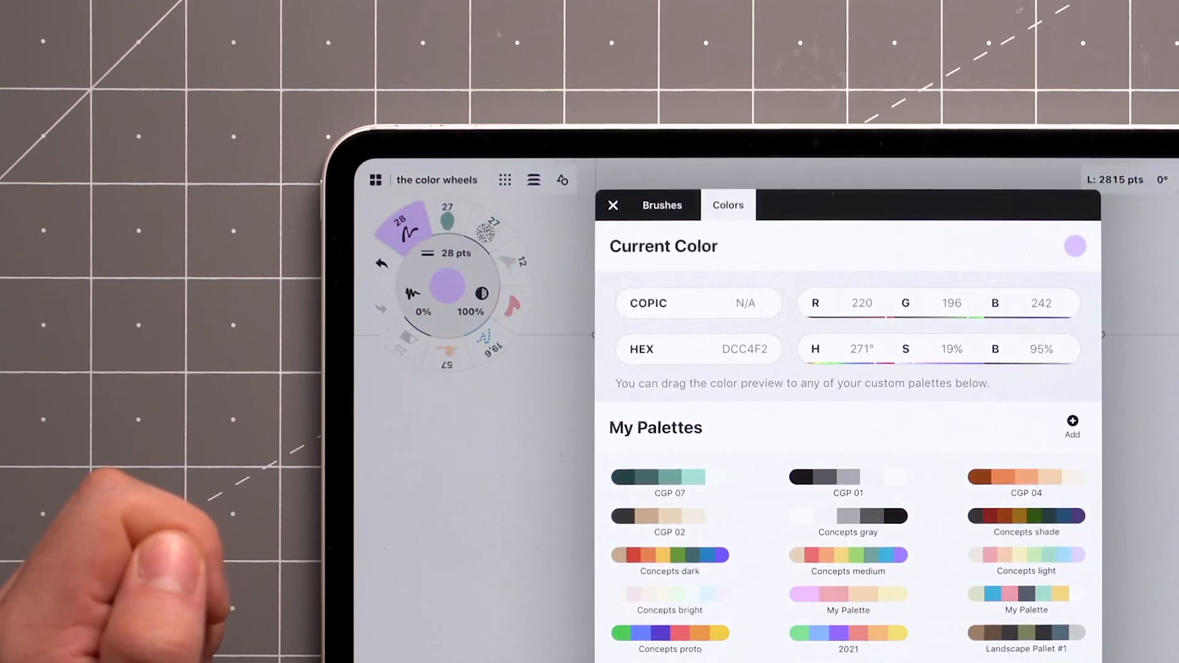
left_click(613, 205)
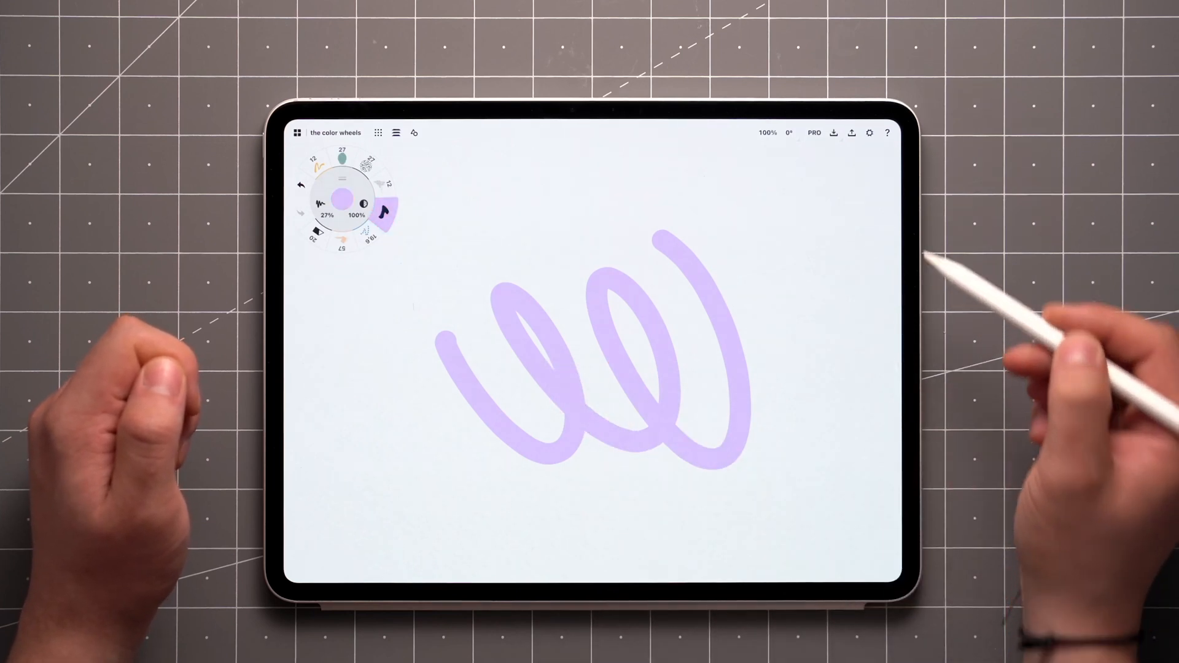
left_click(869, 132)
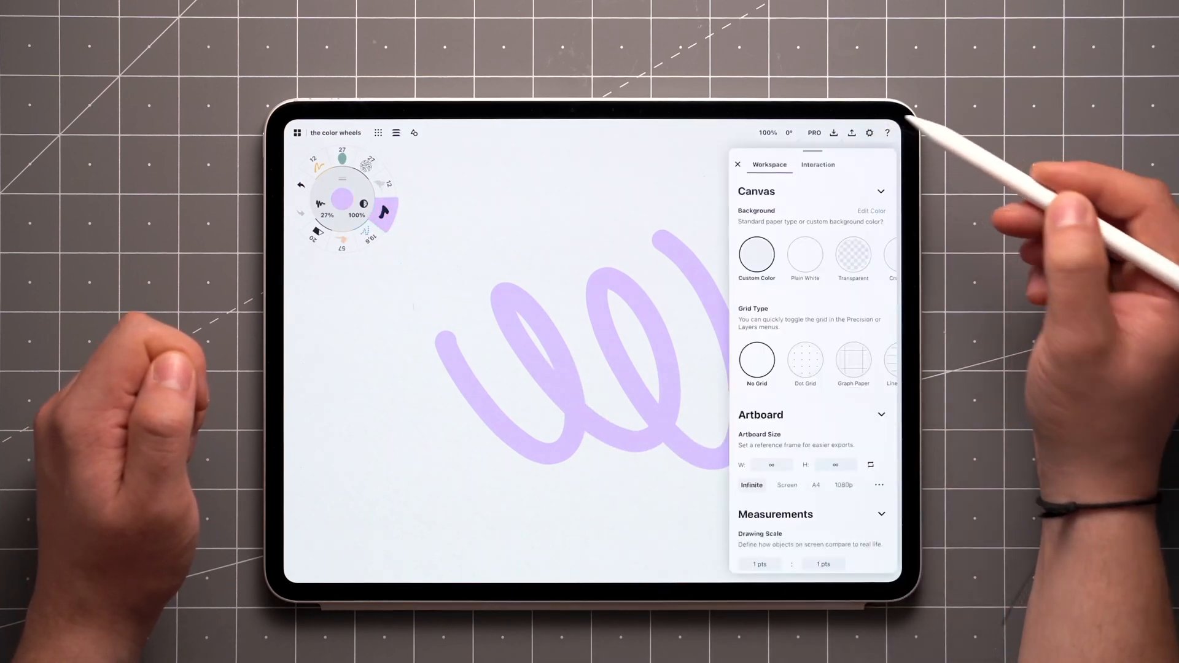
left_click(738, 163)
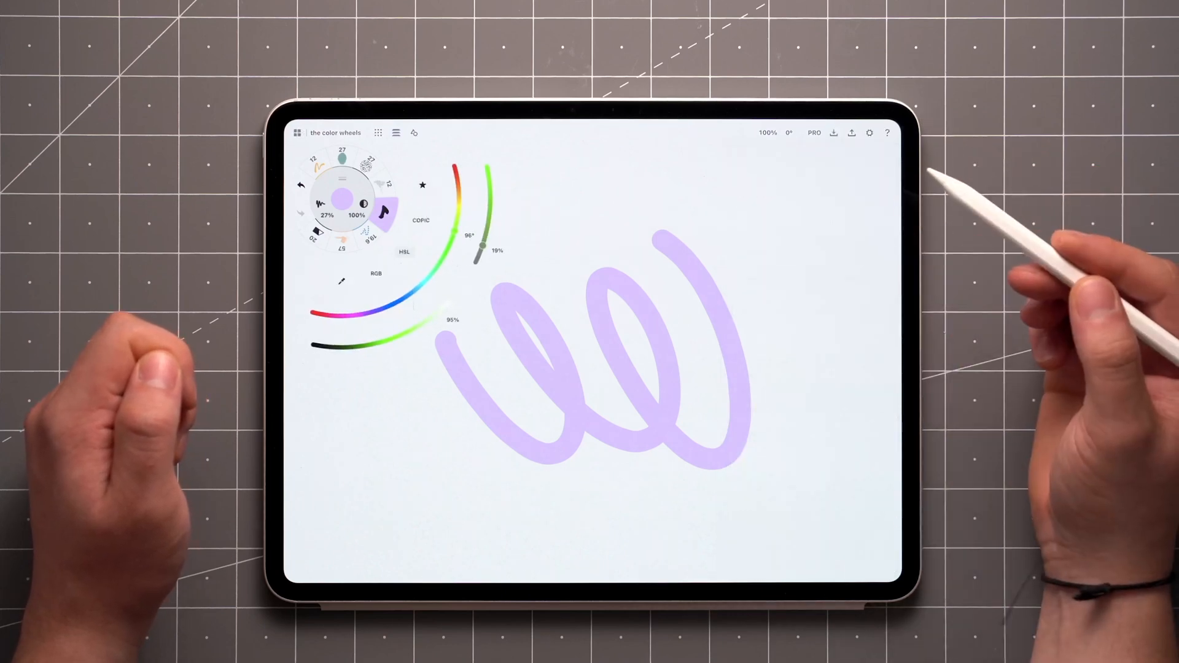
left_click(420, 220)
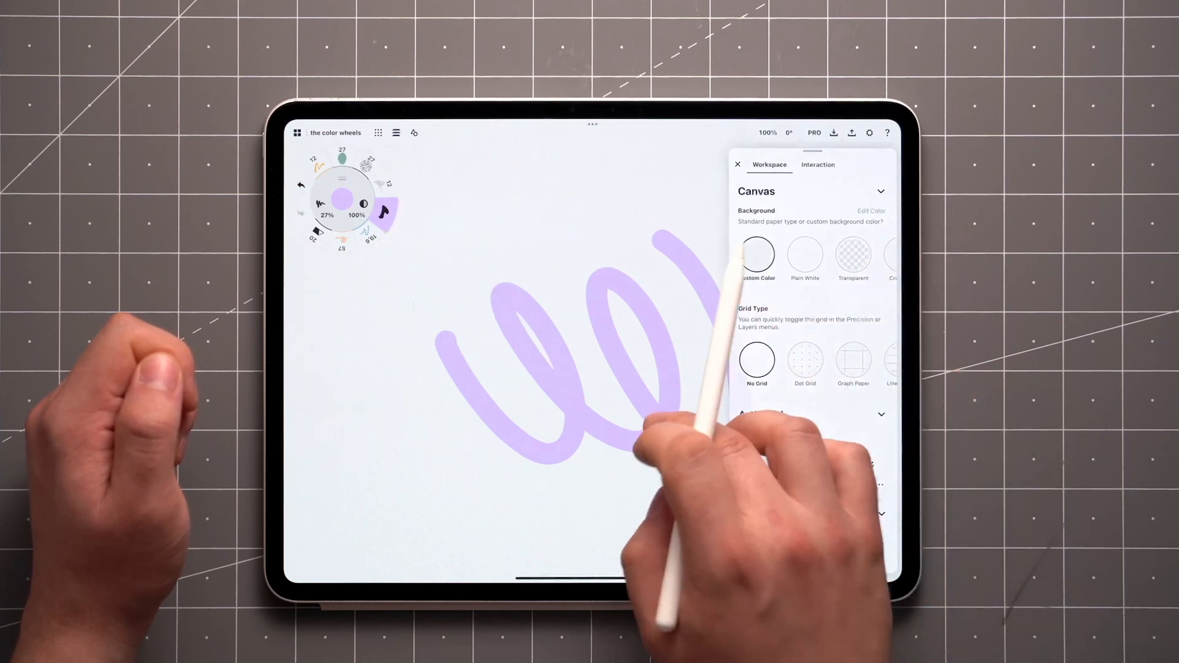
left_click(738, 163)
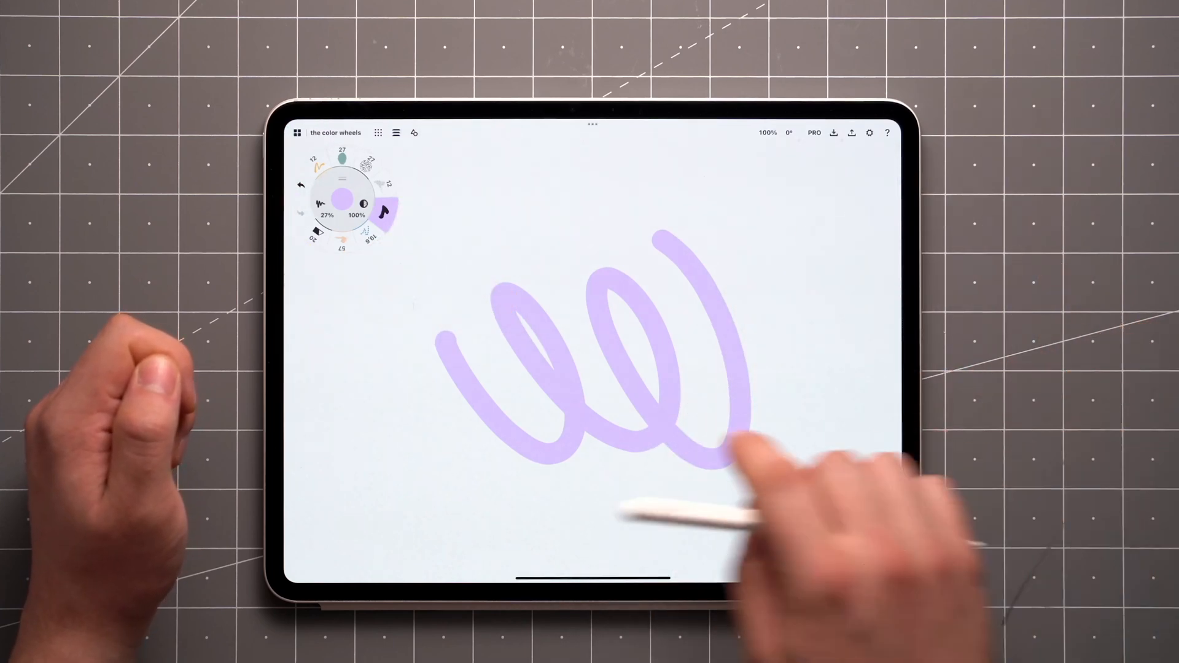